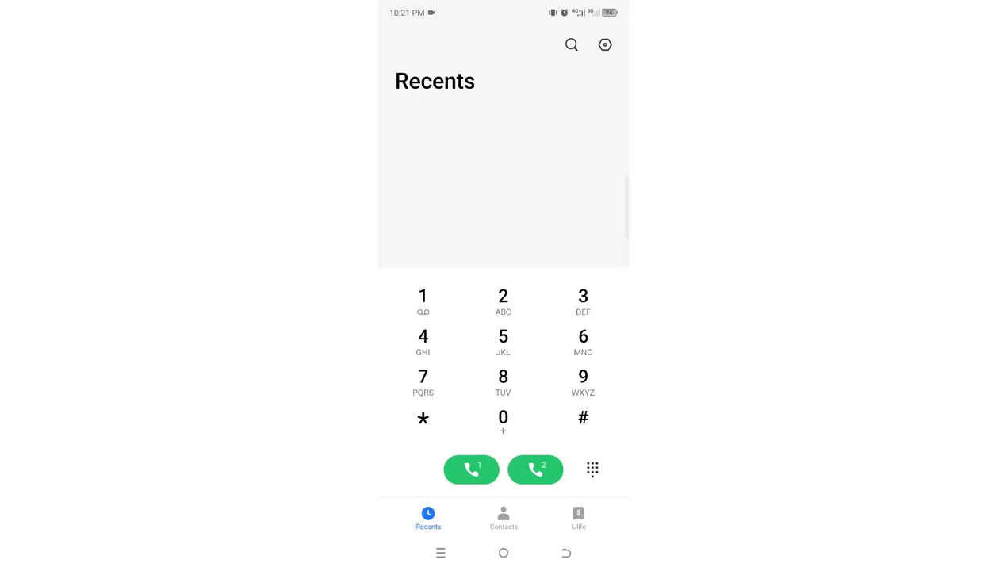
Step: Dial *100# to bring up the Safaricom USSD service menu
{"action": "left_click", "coordinate": [422, 296]}
{"action": "type", "text": "*100#"}
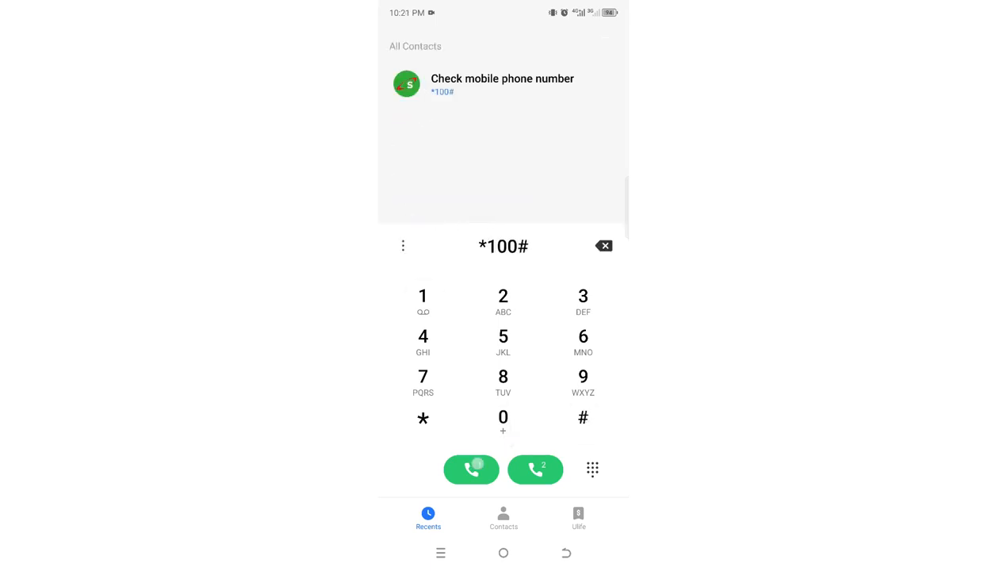
{"action": "left_click", "coordinate": [471, 469]}
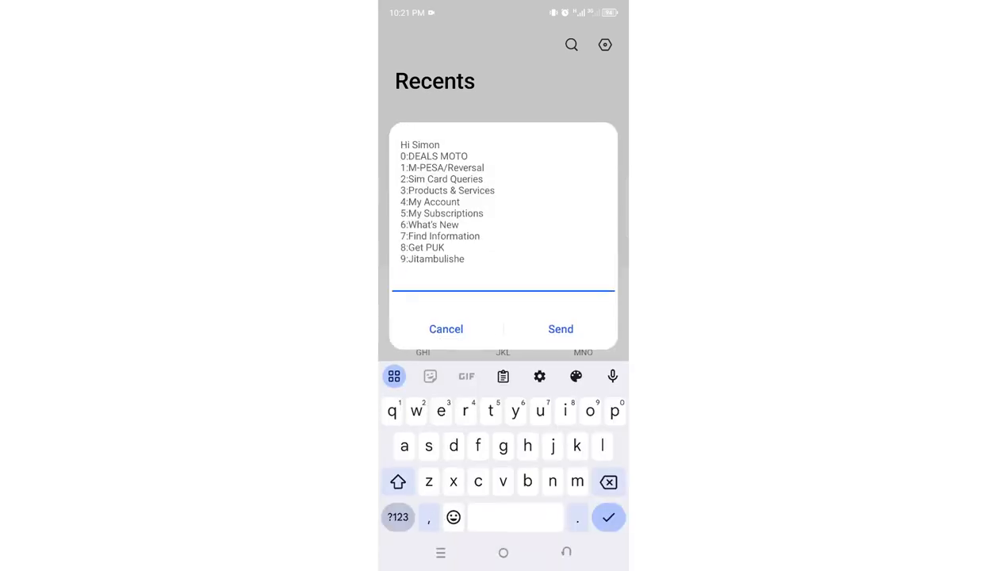
Step: Reply 5 to the Safaricom menu to enter My Subscriptions
{"action": "left_click", "coordinate": [396, 517]}
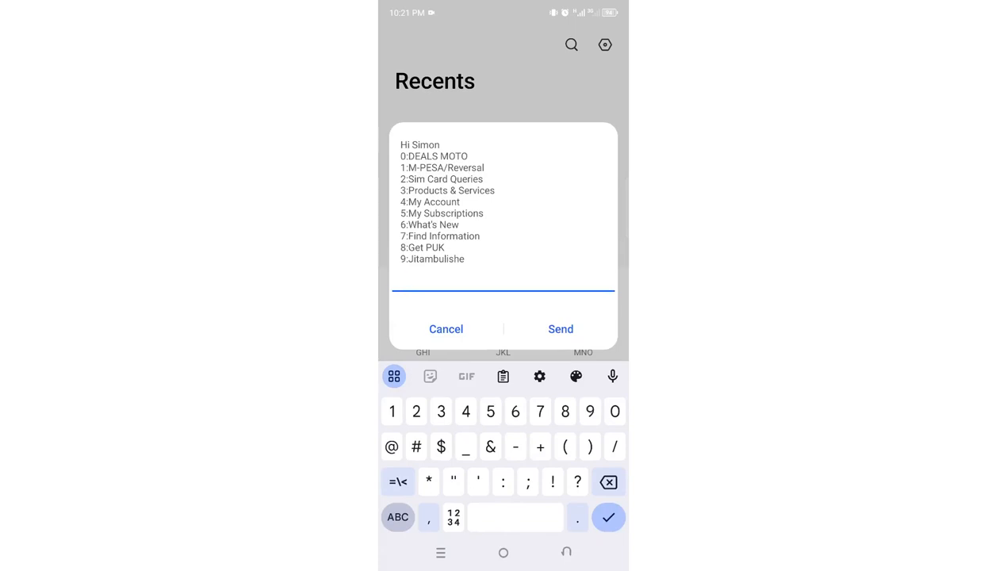
{"action": "left_click", "coordinate": [561, 329]}
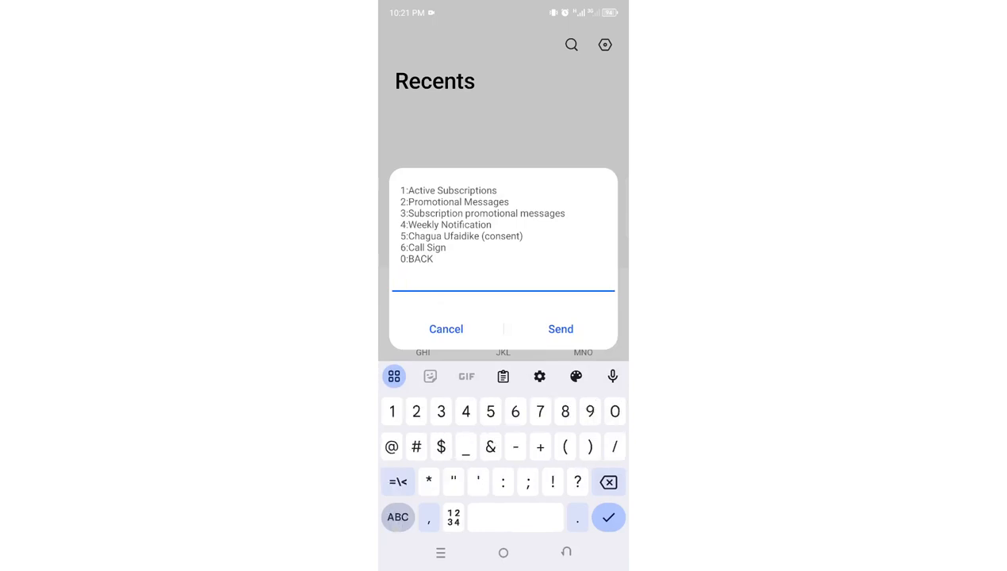
Step: Reply 3 for Subscription promotional messages, then enter 2 for Opt out
{"action": "type", "text": "3"}
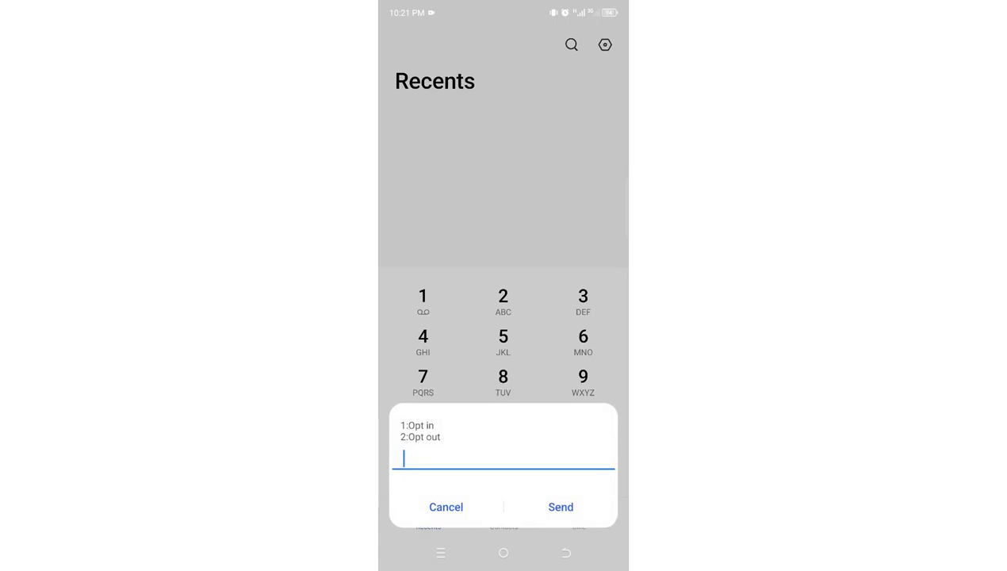
{"action": "left_click", "coordinate": [503, 459]}
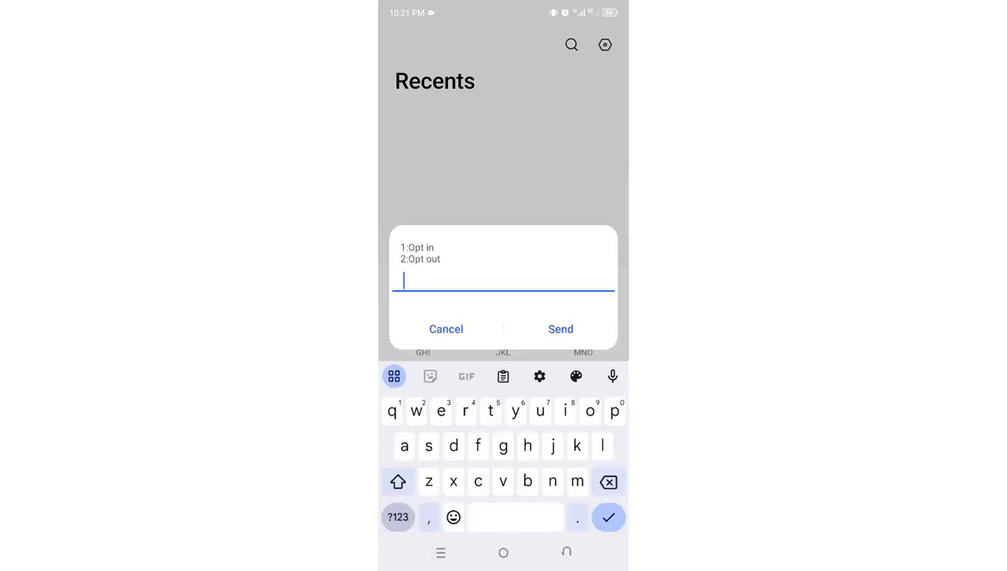
{"action": "left_click", "coordinate": [396, 517]}
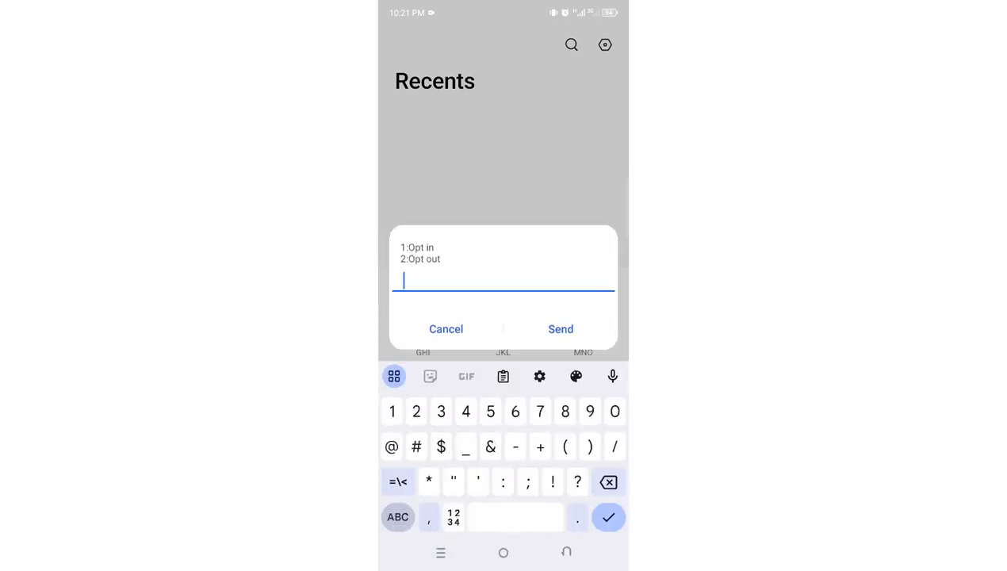
{"action": "type", "text": "2"}
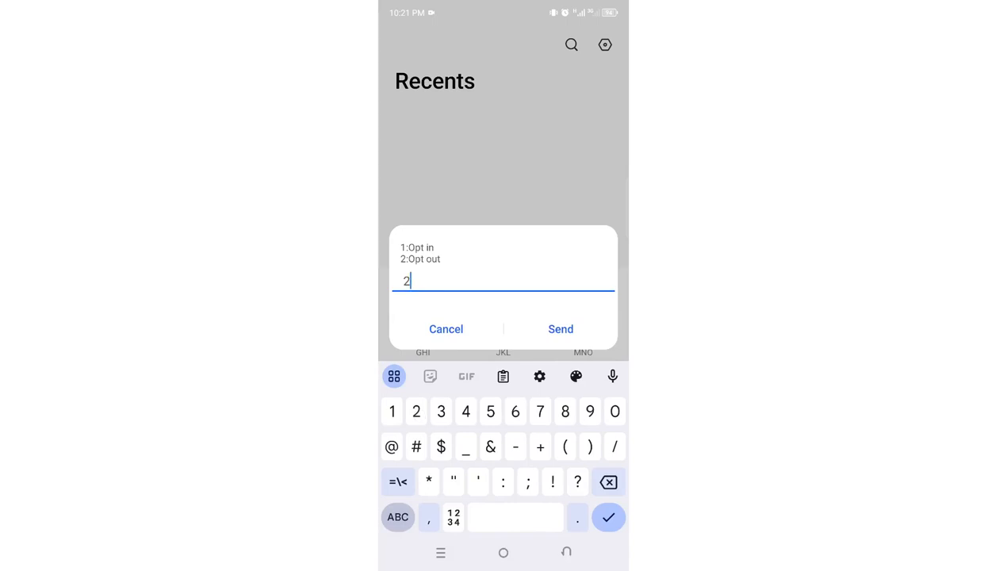
Step: Send the Opt out choice, then reply 2 to stop ALL subscription promotional messages
{"action": "left_click", "coordinate": [562, 329]}
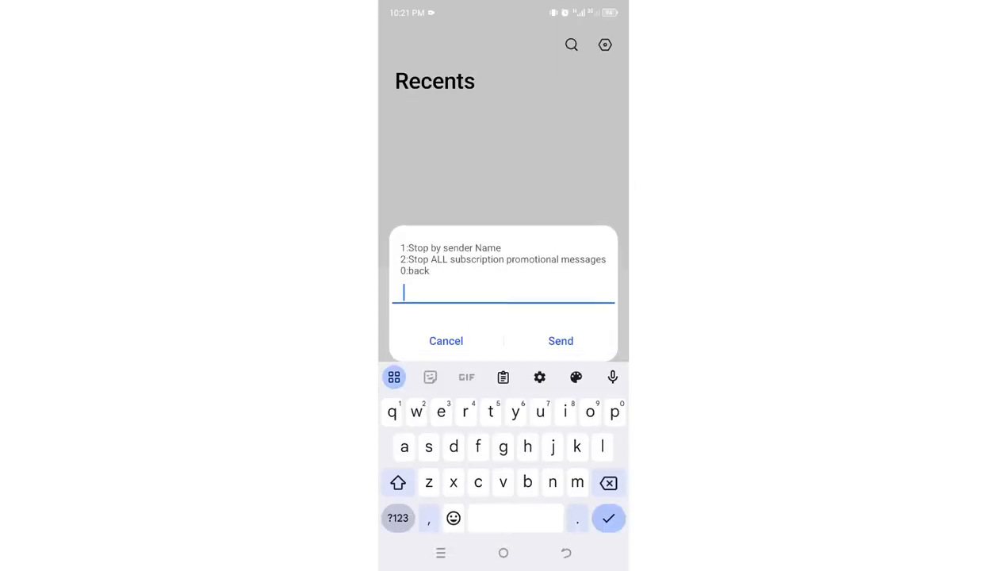
{"action": "left_click", "coordinate": [396, 517]}
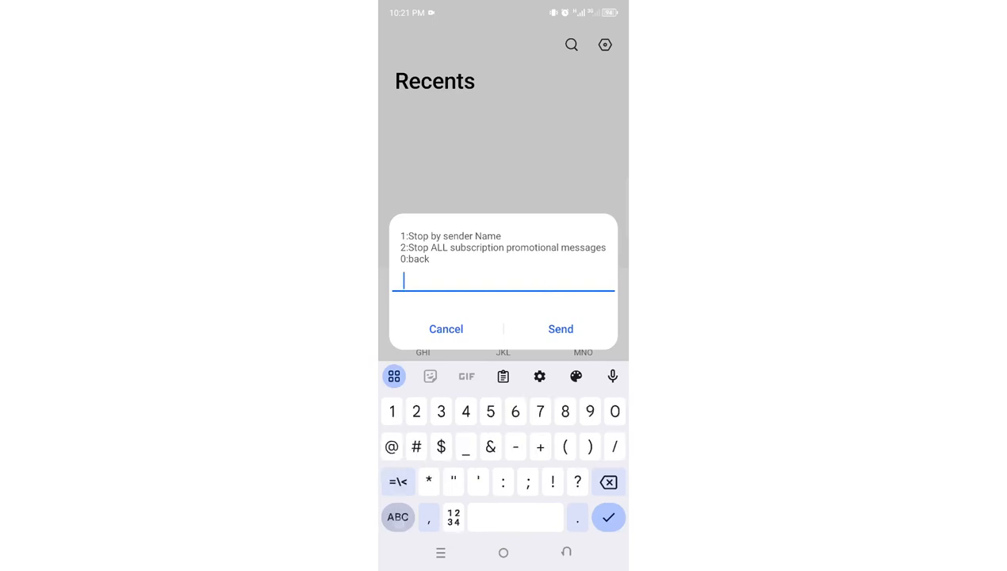
{"action": "left_click", "coordinate": [416, 411]}
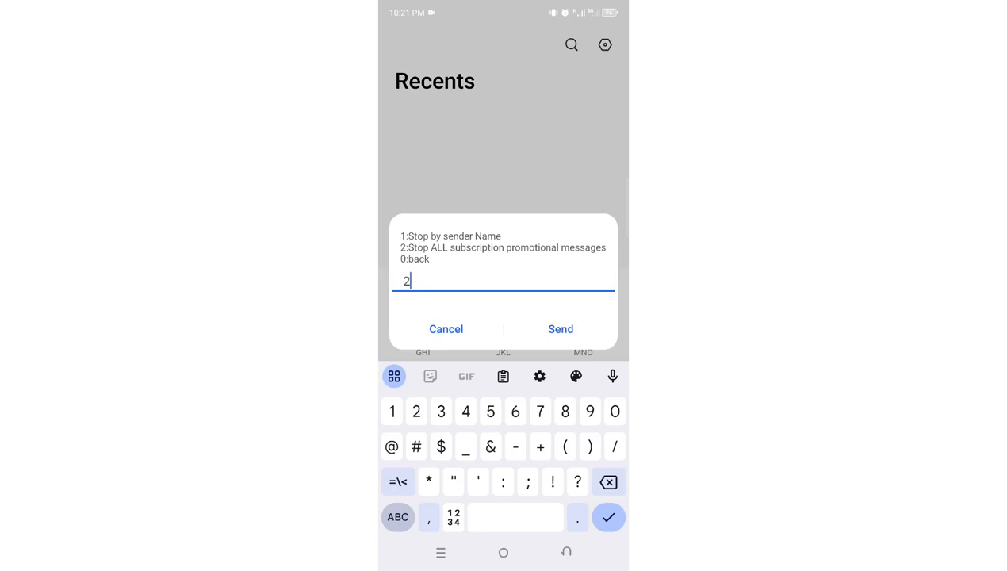
{"action": "left_click", "coordinate": [561, 328]}
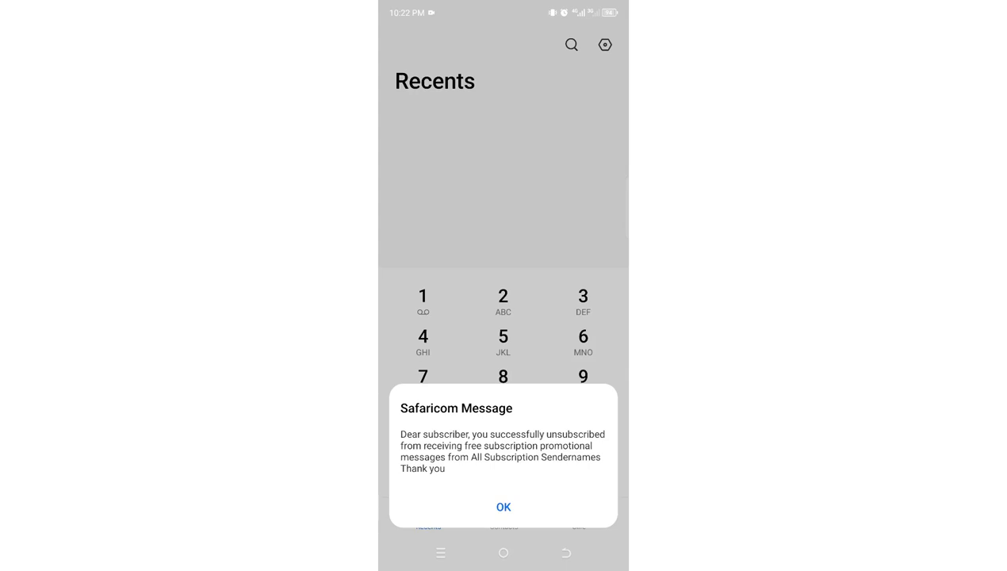
Step: Dismiss Safaricom's confirmation of unsubscription from all promotional messages with OK
{"action": "left_click", "coordinate": [503, 507]}
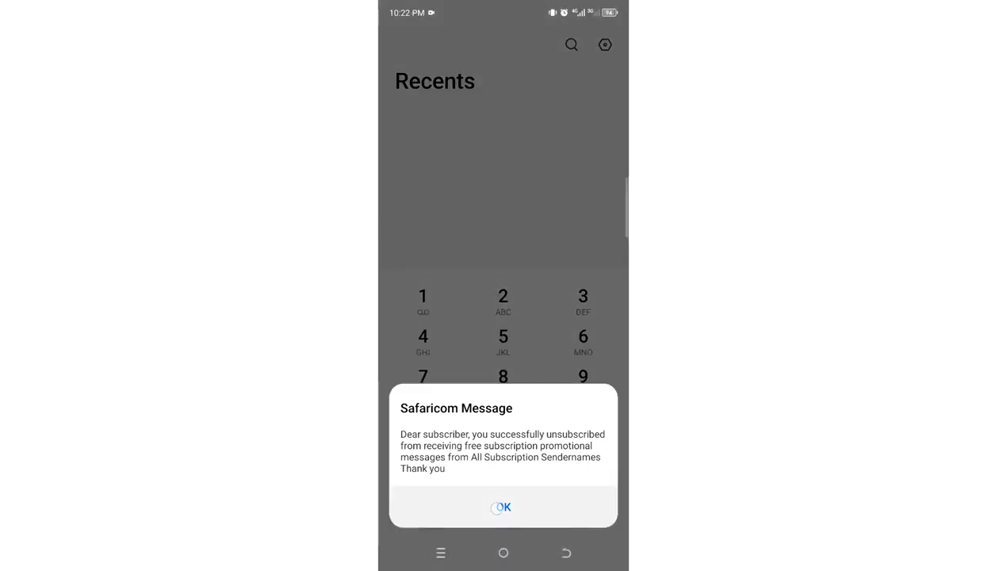